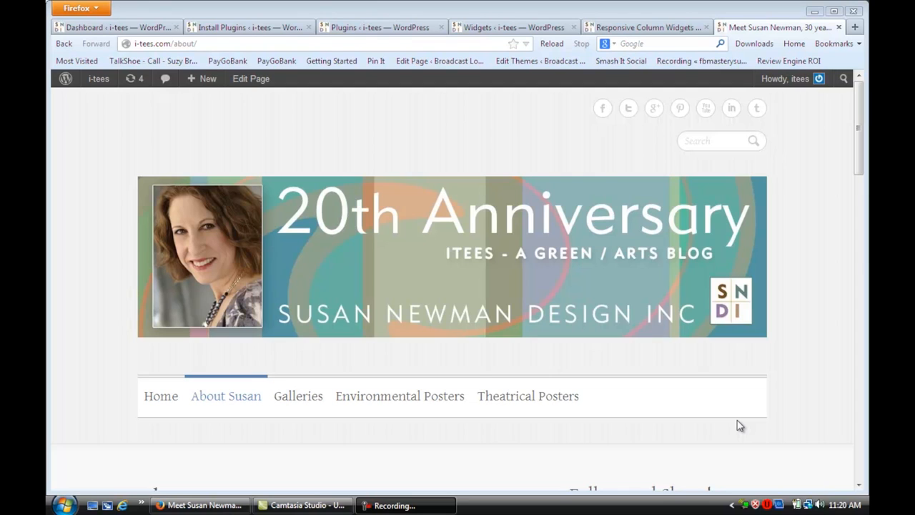
pyautogui.moveTo(771, 229)
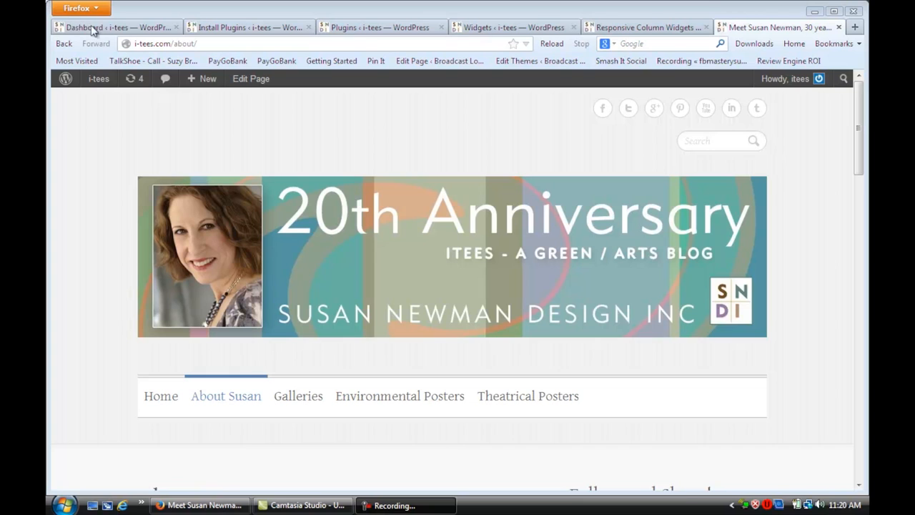
# Enter the WordPress admin dashboard and go to the Add New plugins page
pyautogui.click(114, 27)
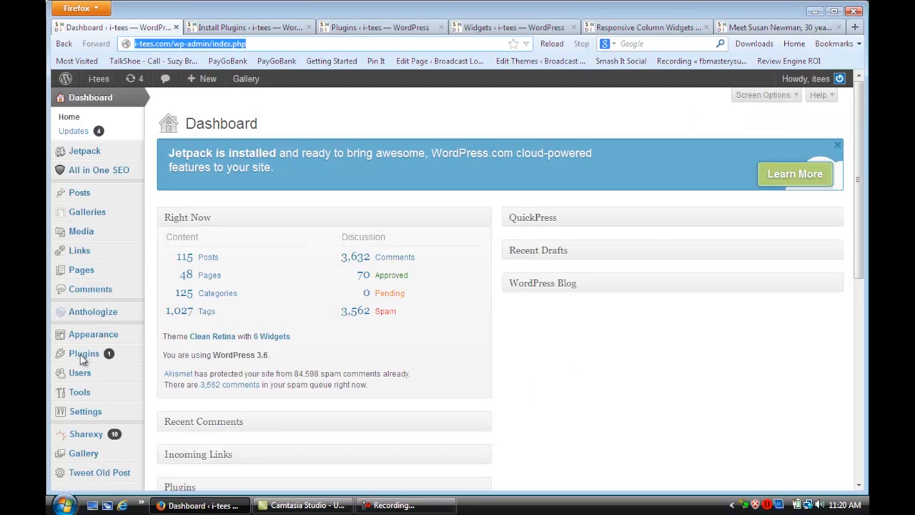
pyautogui.moveTo(83, 341)
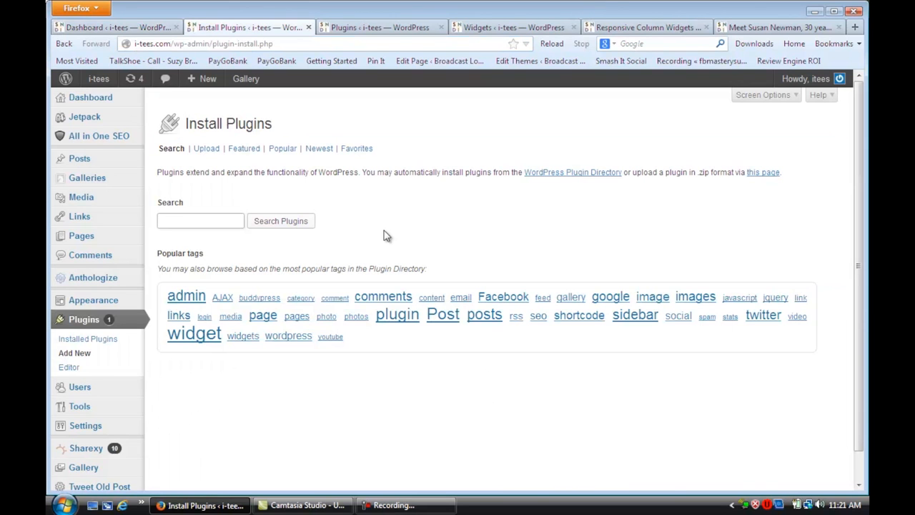
pyautogui.click(200, 220)
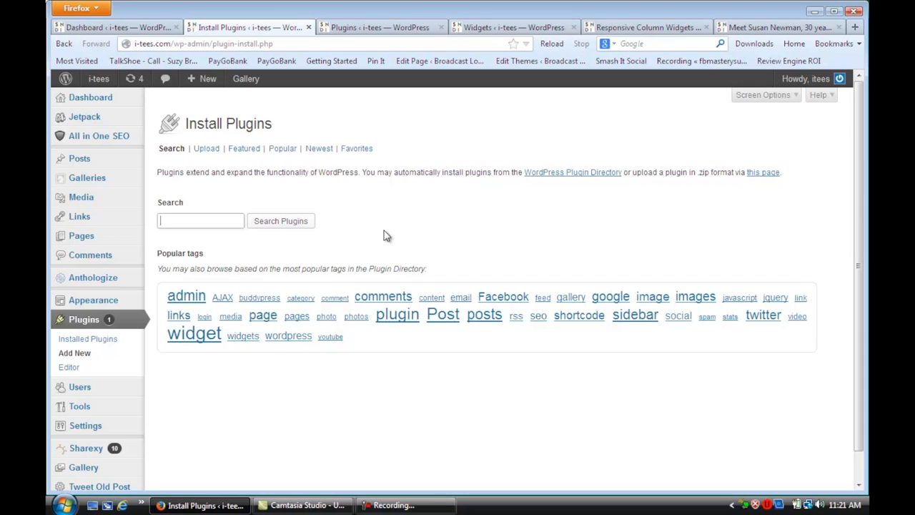
pyautogui.moveTo(154, 245)
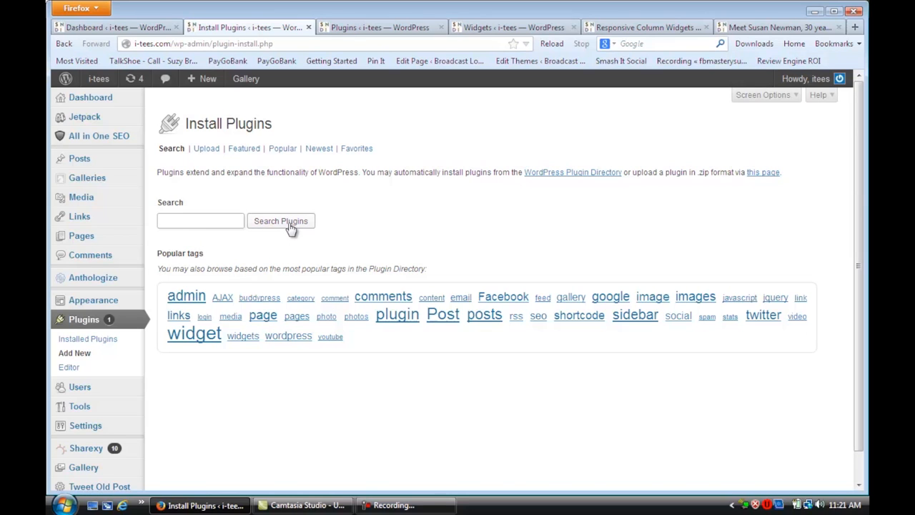
pyautogui.moveTo(331, 214)
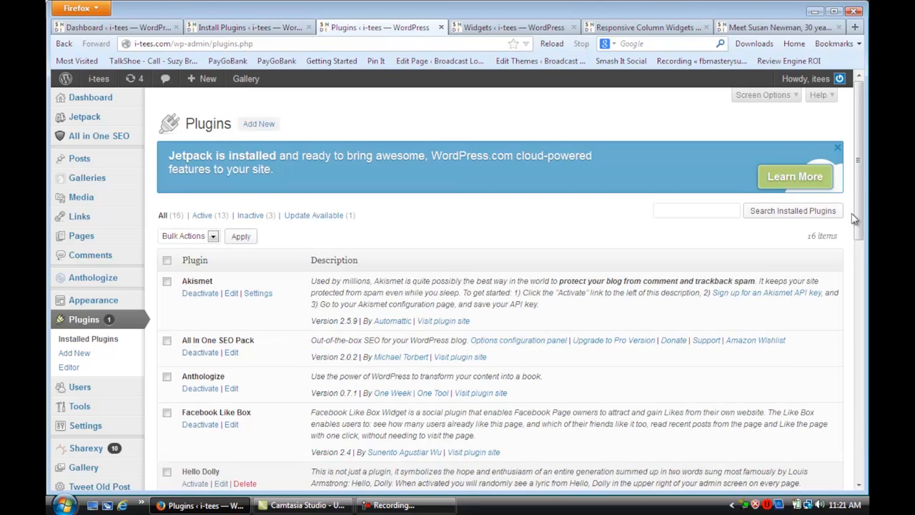
# Scroll the installed plugins list to find Responsive Column Widgets
pyautogui.scroll(-3)
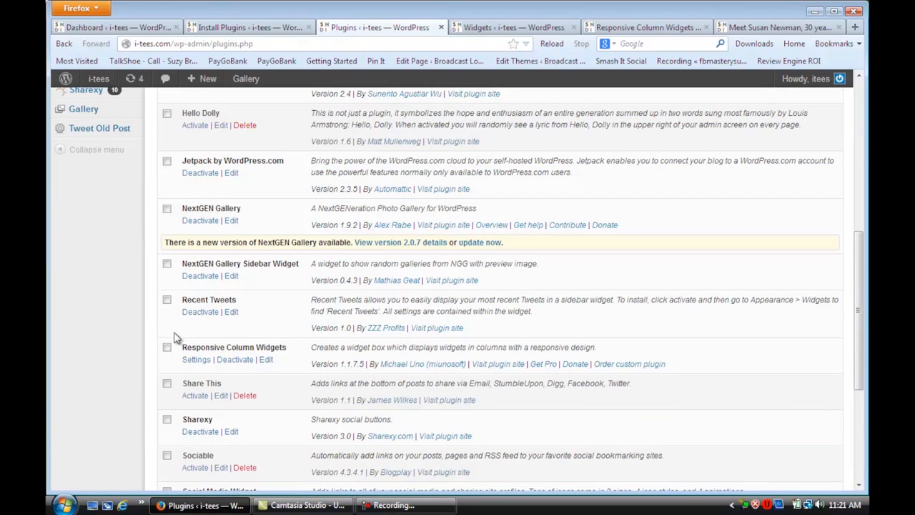
pyautogui.moveTo(284, 356)
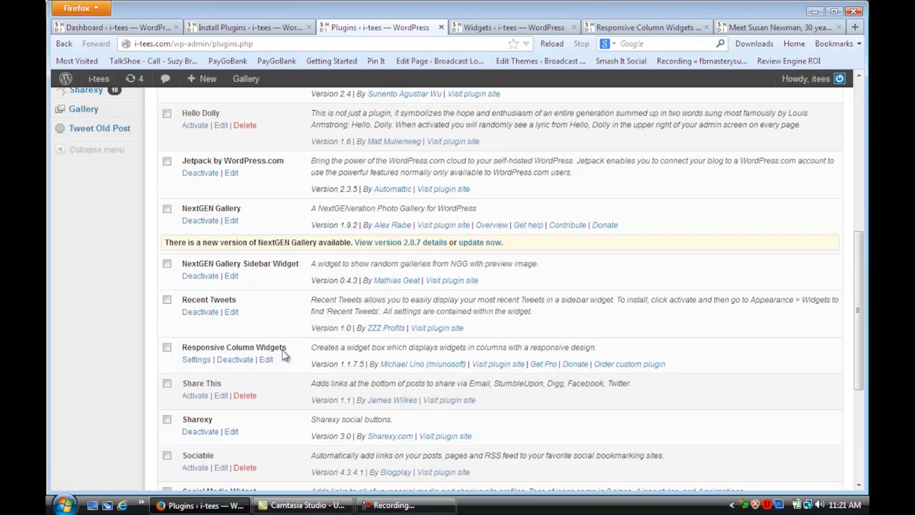
pyautogui.moveTo(285, 399)
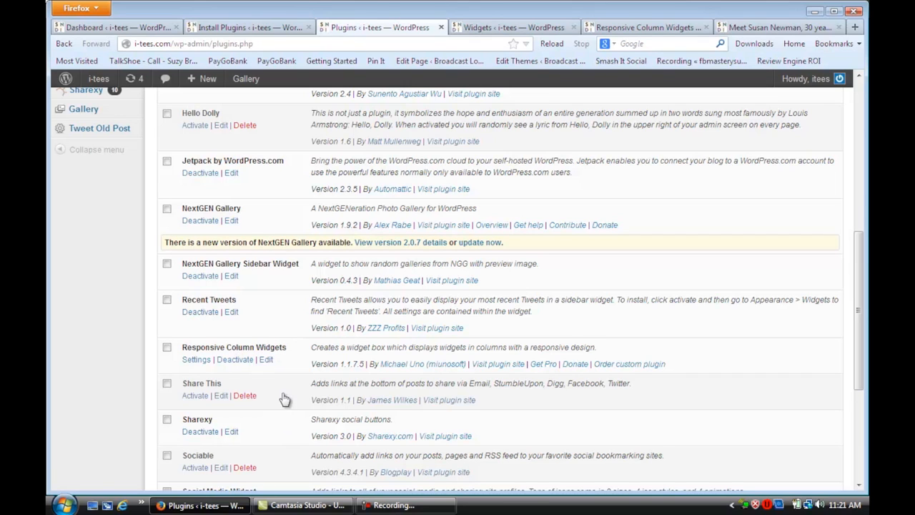
pyautogui.moveTo(346, 237)
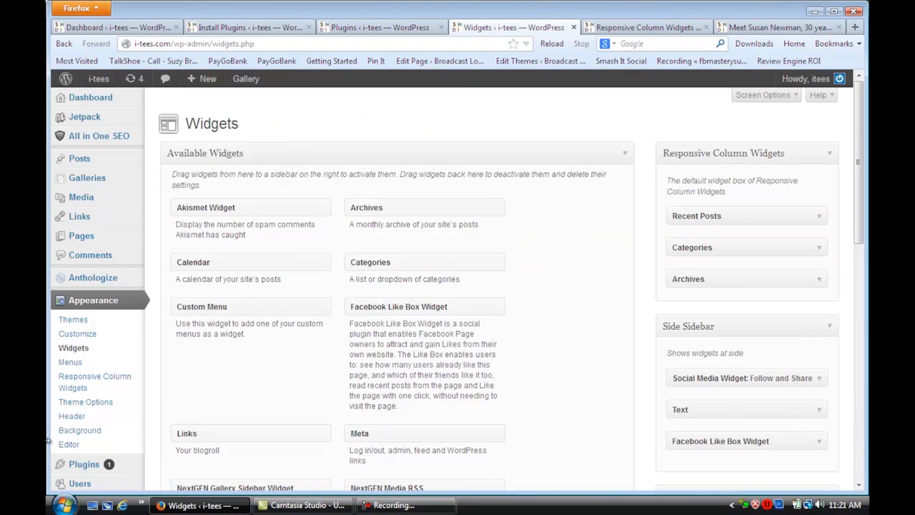
pyautogui.moveTo(77, 334)
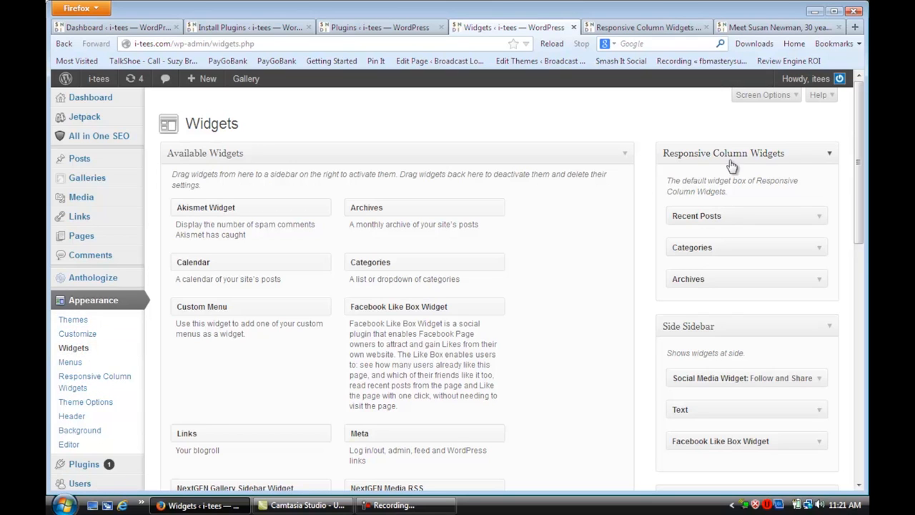
pyautogui.moveTo(808, 154)
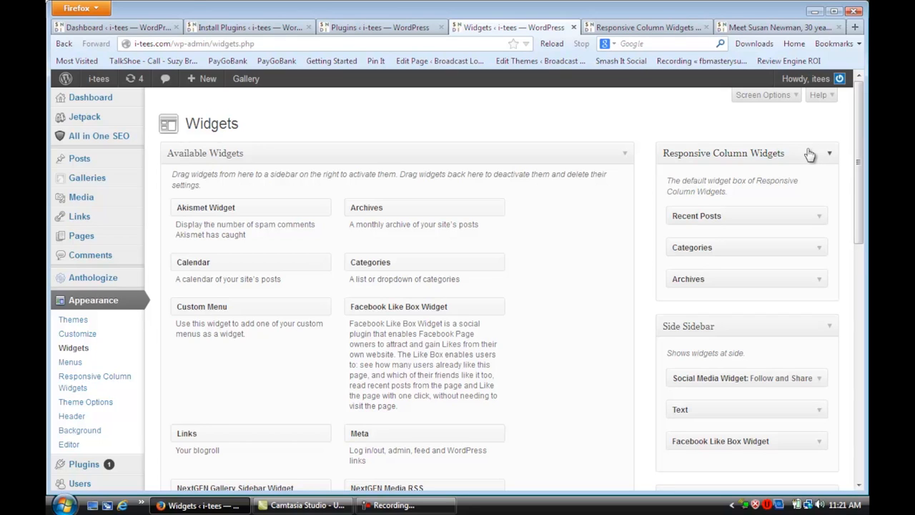
pyautogui.moveTo(710, 402)
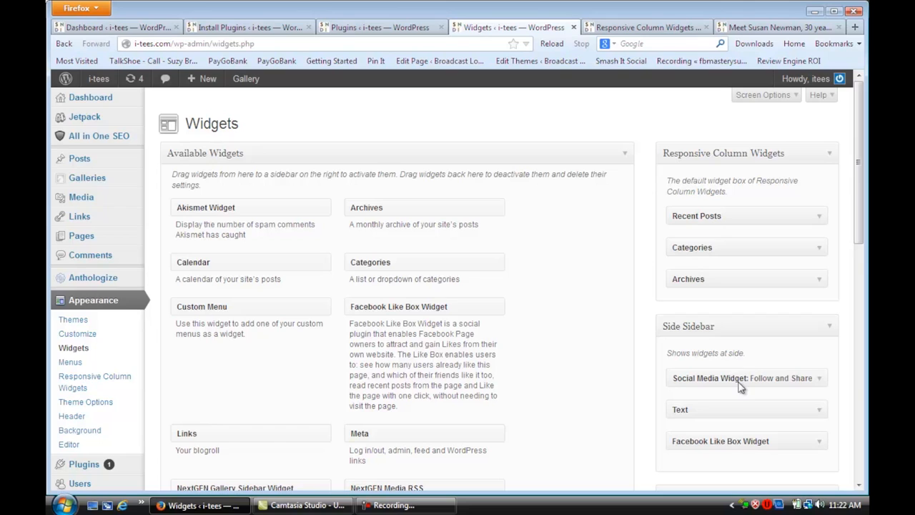
pyautogui.moveTo(745, 208)
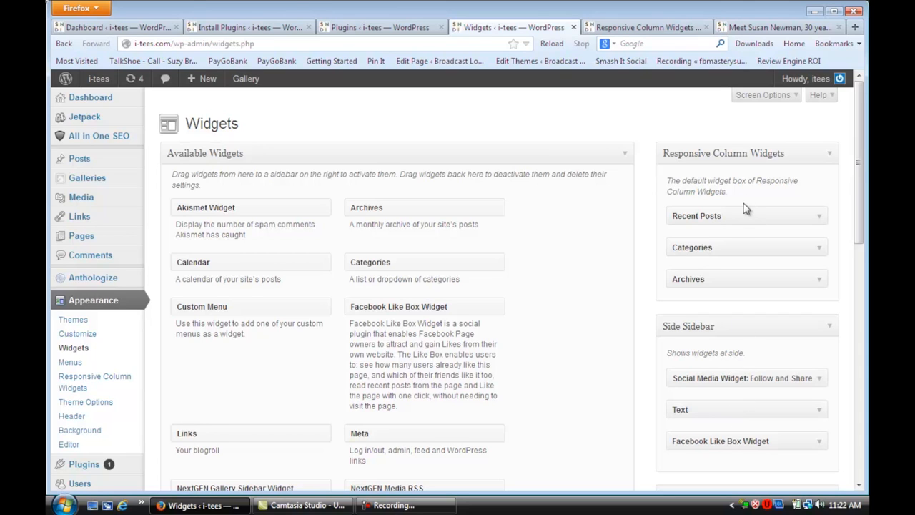
pyautogui.moveTo(741, 225)
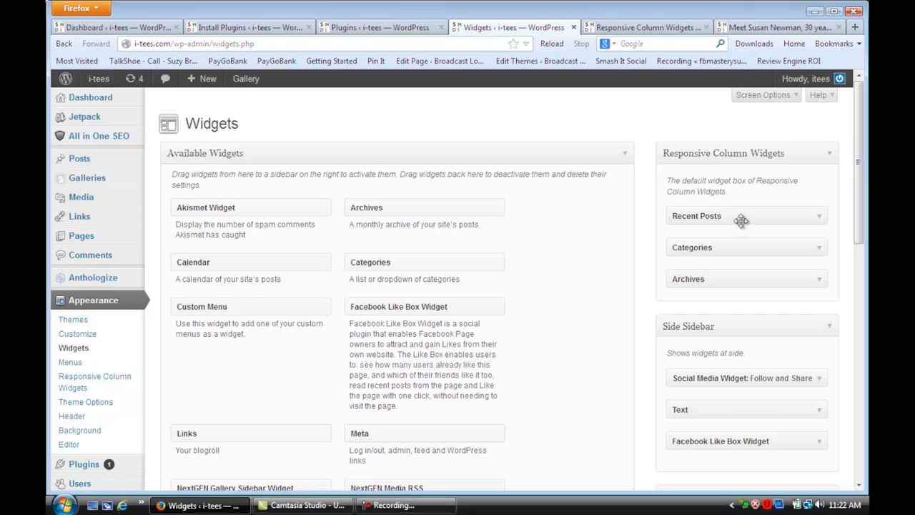
pyautogui.moveTo(746, 223)
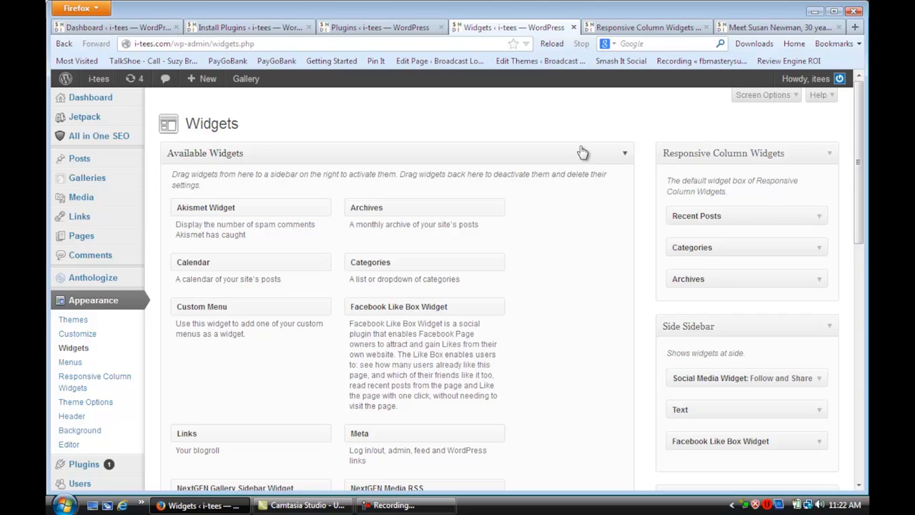
pyautogui.moveTo(81, 401)
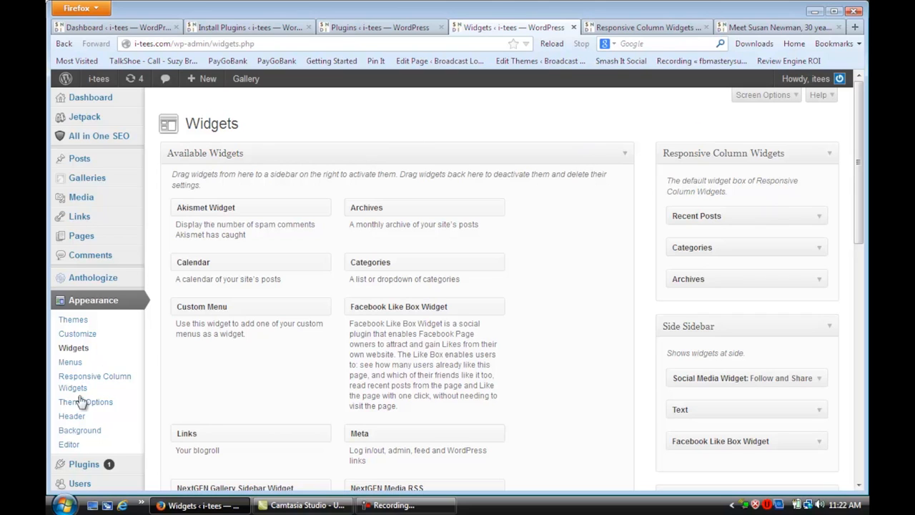
pyautogui.moveTo(70, 361)
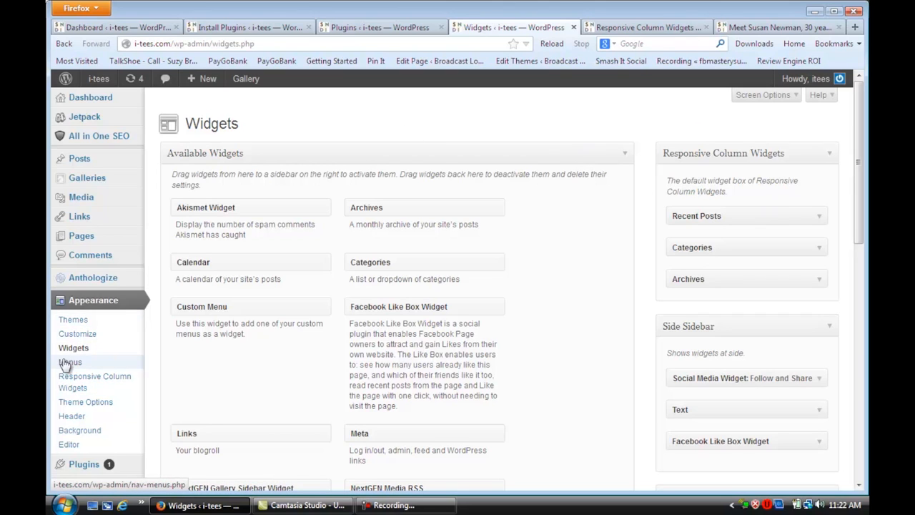
pyautogui.moveTo(95, 380)
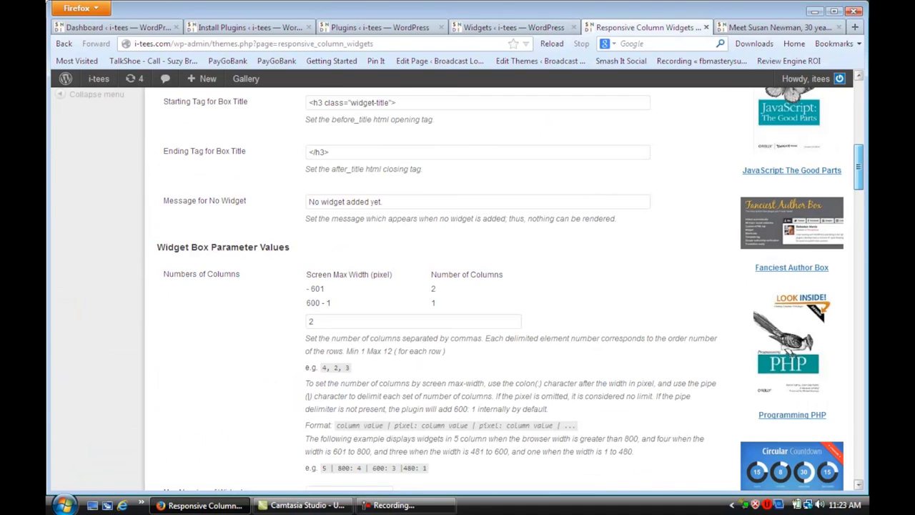
pyautogui.scroll(-3)
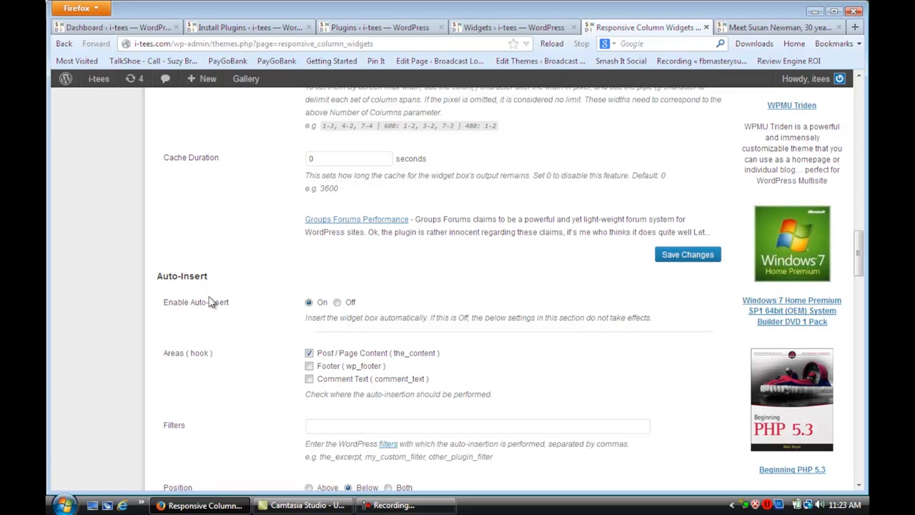
pyautogui.moveTo(337, 327)
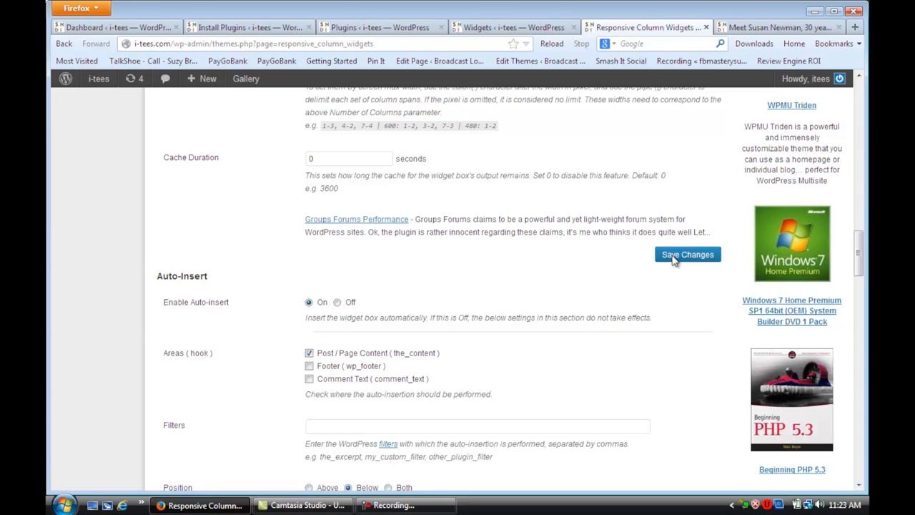
pyautogui.moveTo(588, 318)
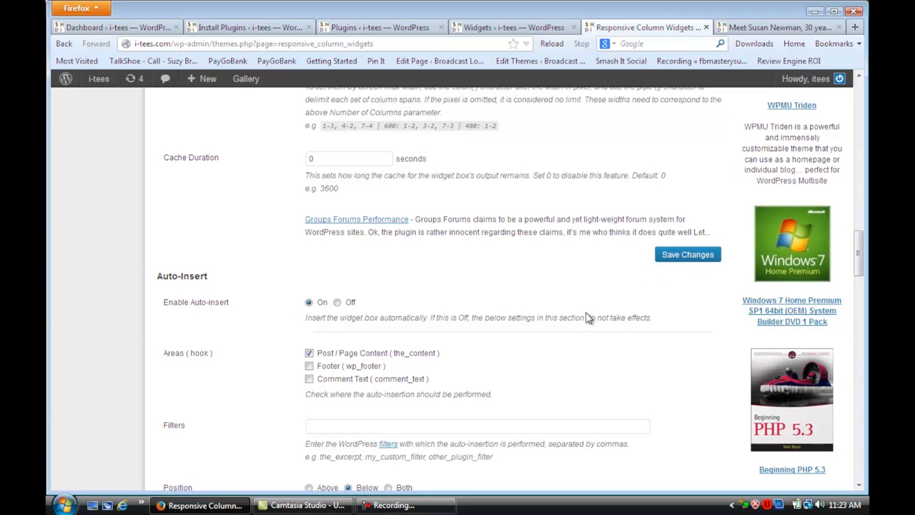
pyautogui.moveTo(309, 313)
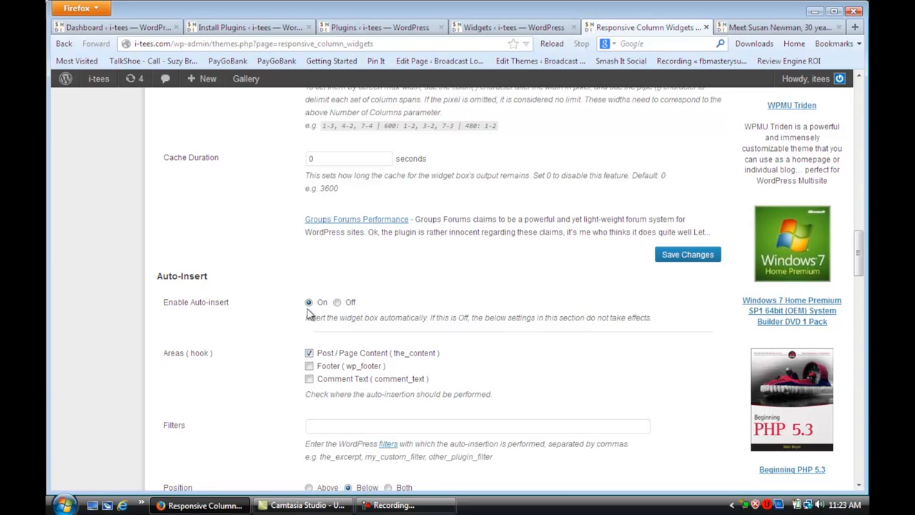
pyautogui.moveTo(326, 361)
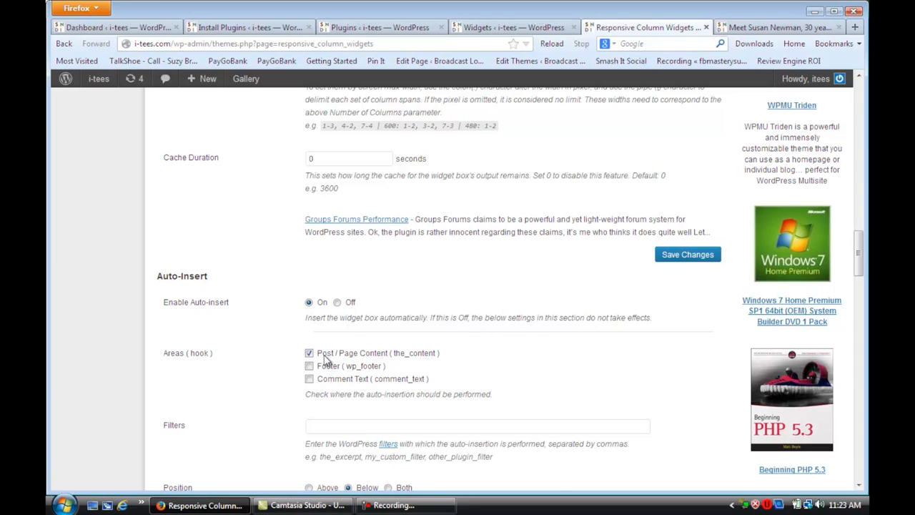
pyautogui.moveTo(347, 364)
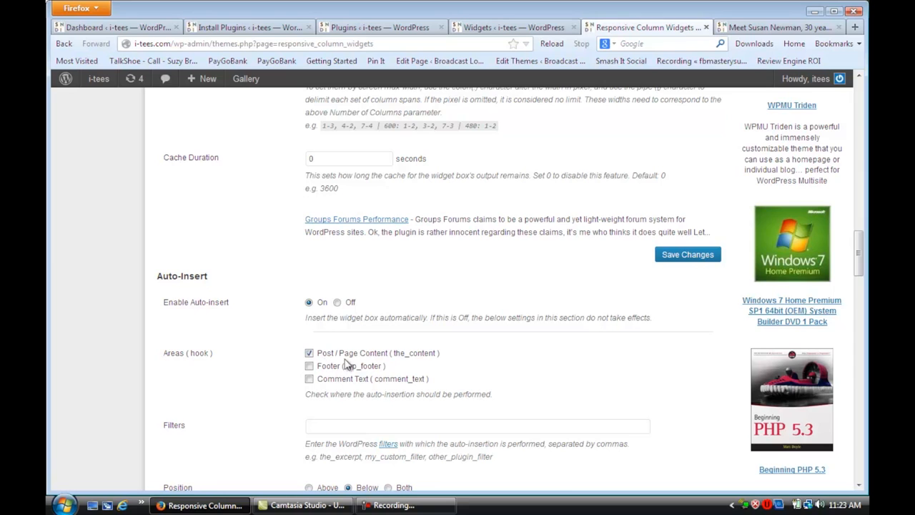
pyautogui.moveTo(363, 355)
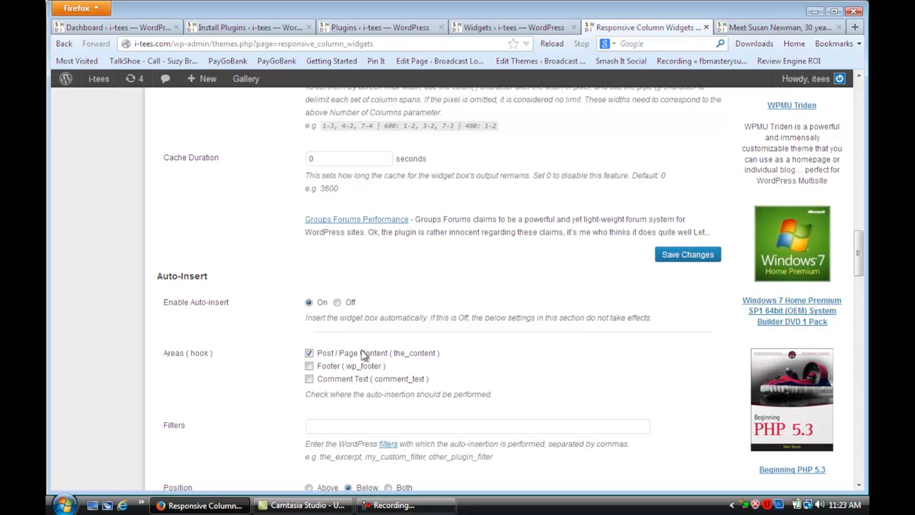
pyautogui.moveTo(333, 355)
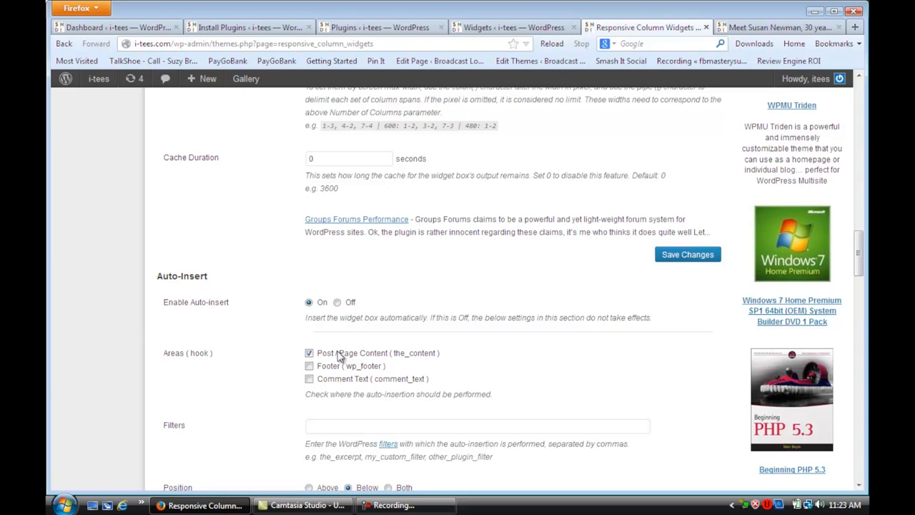
pyautogui.moveTo(318, 298)
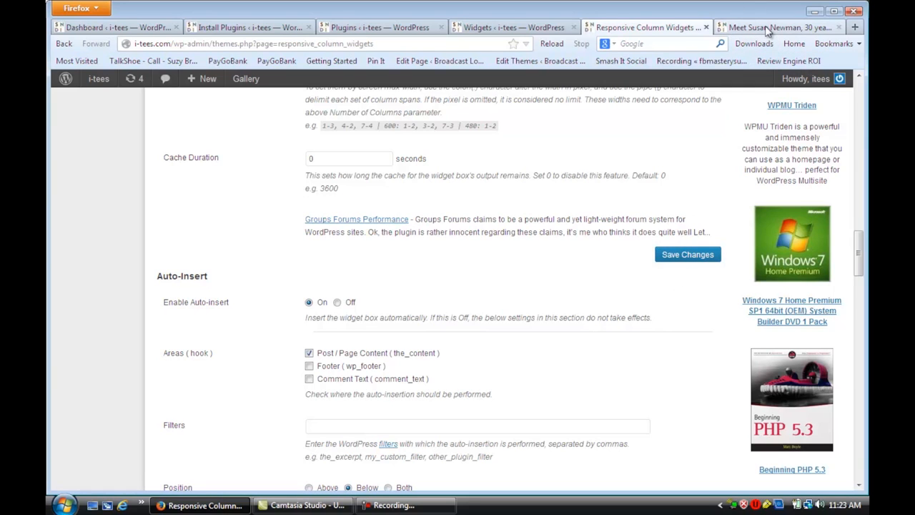
# View the live About Susan page, scrolling to the widgets below its text and back up
pyautogui.click(776, 27)
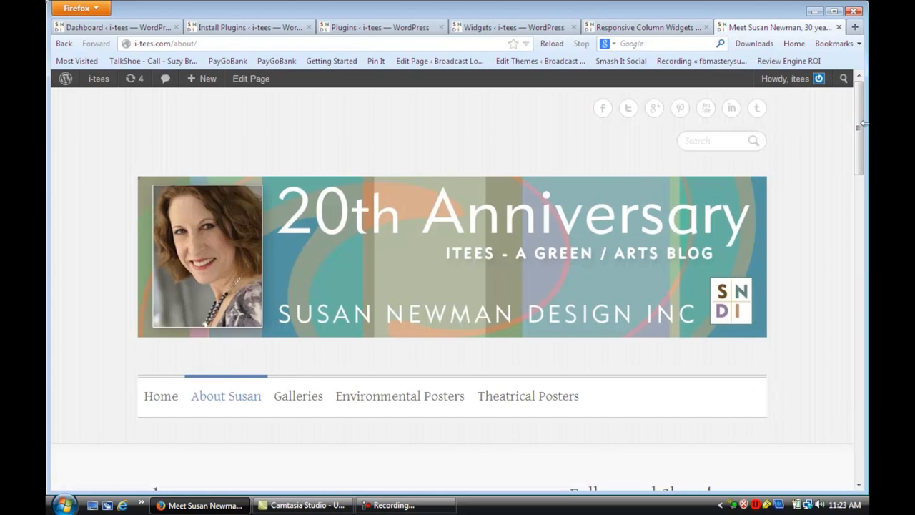
pyautogui.scroll(-3)
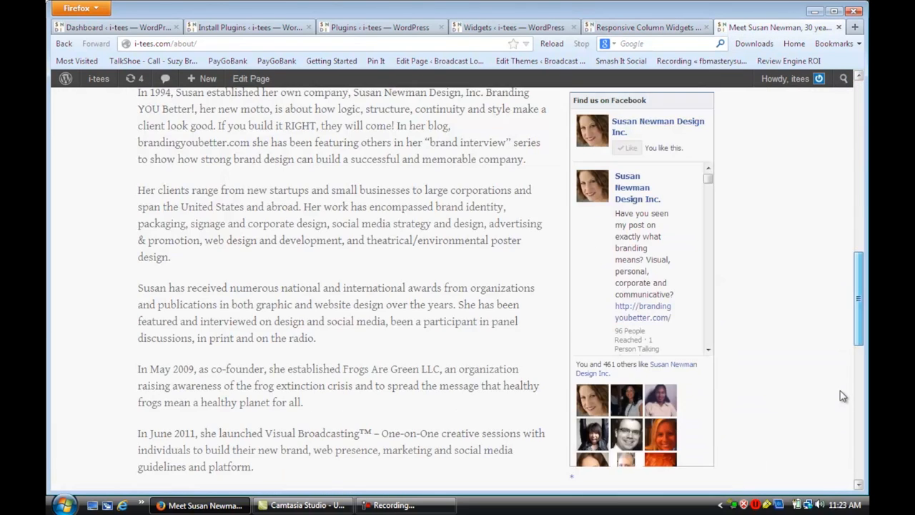
pyautogui.scroll(-3)
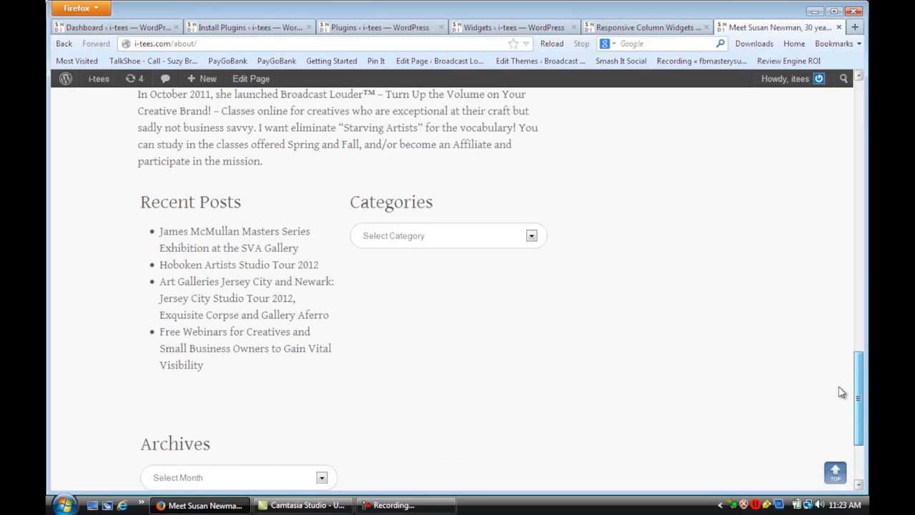
pyautogui.scroll(-3)
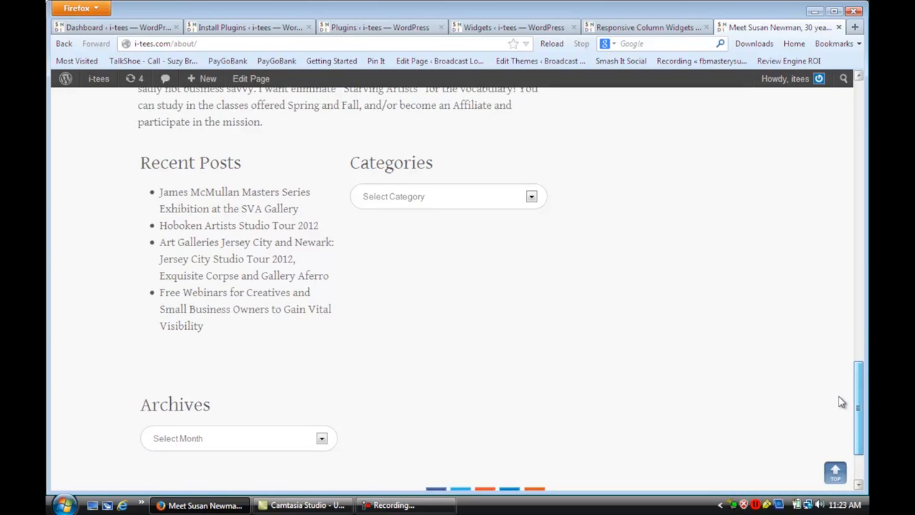
pyautogui.scroll(-3)
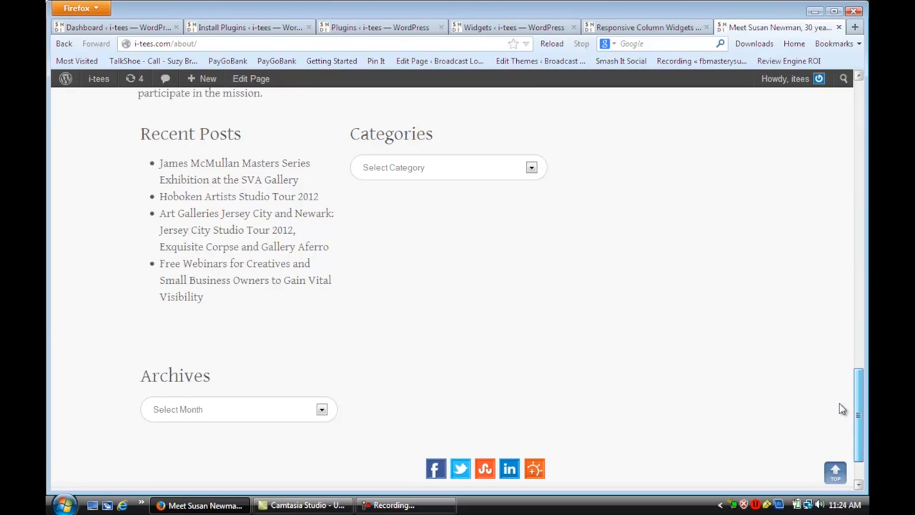
pyautogui.scroll(3)
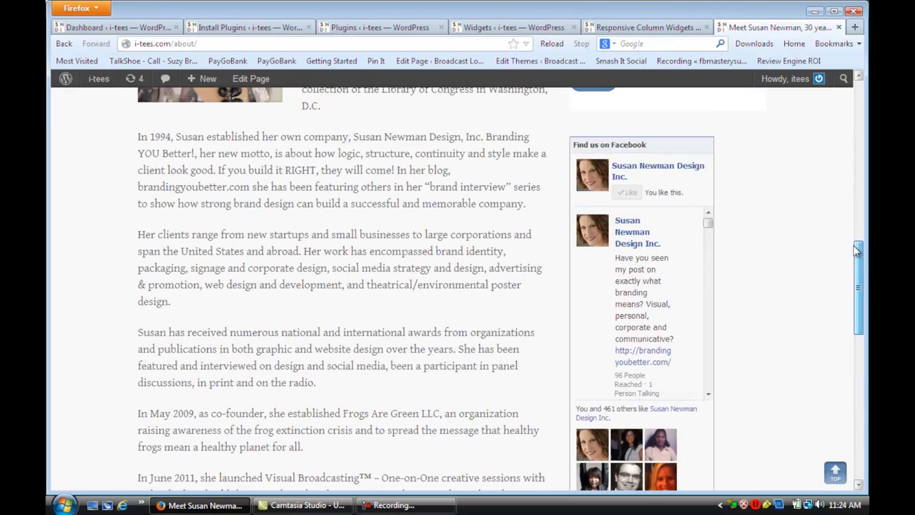
pyautogui.scroll(3)
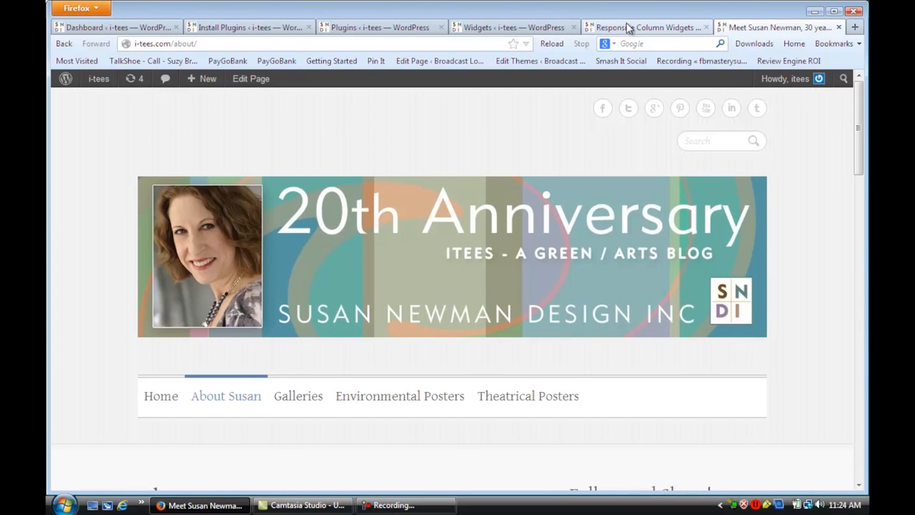
# Save the Responsive Column Widgets column settings and return to the About Susan page
pyautogui.click(643, 28)
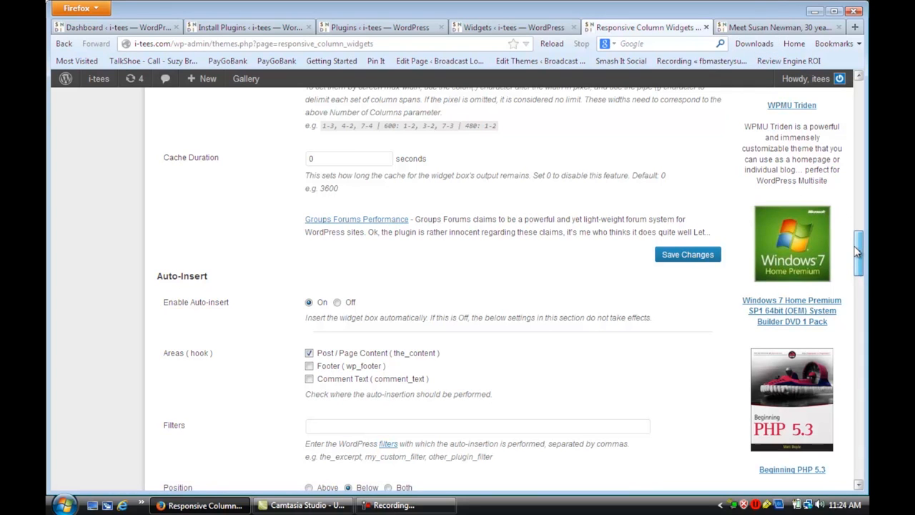
pyautogui.scroll(3)
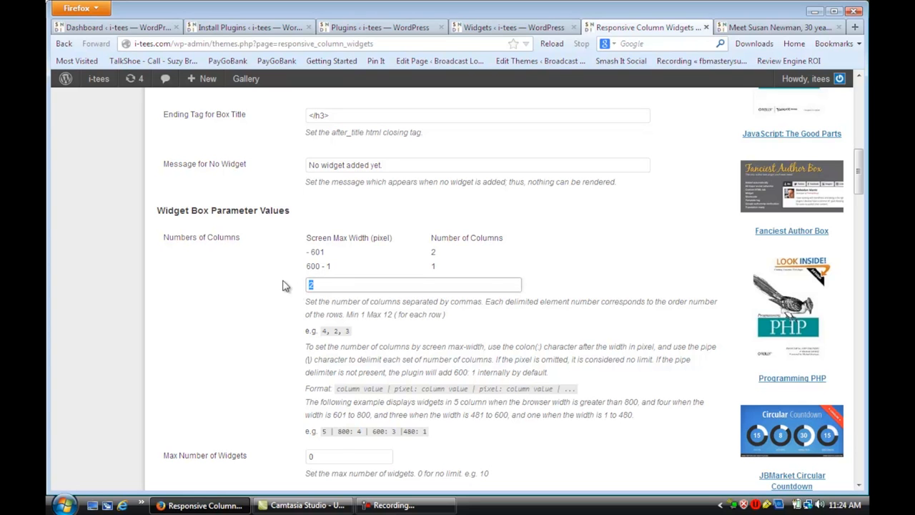
pyautogui.scroll(-3)
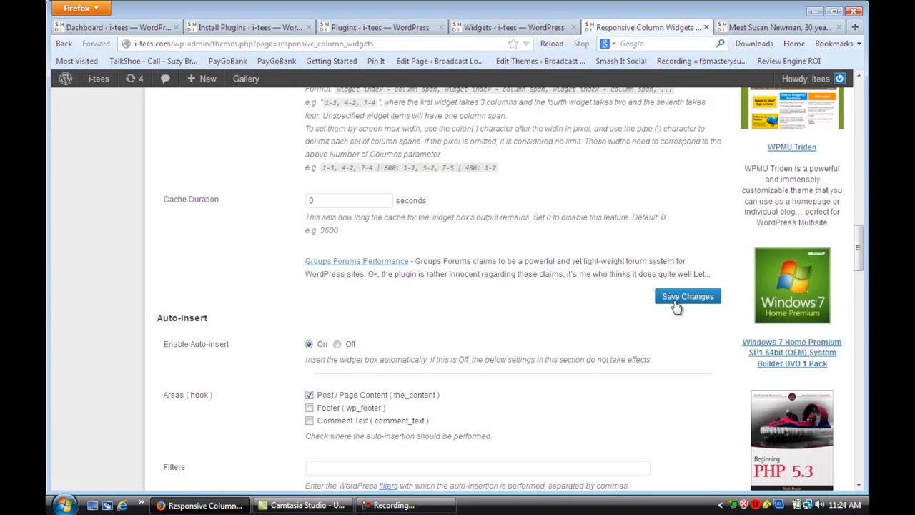
pyautogui.click(687, 296)
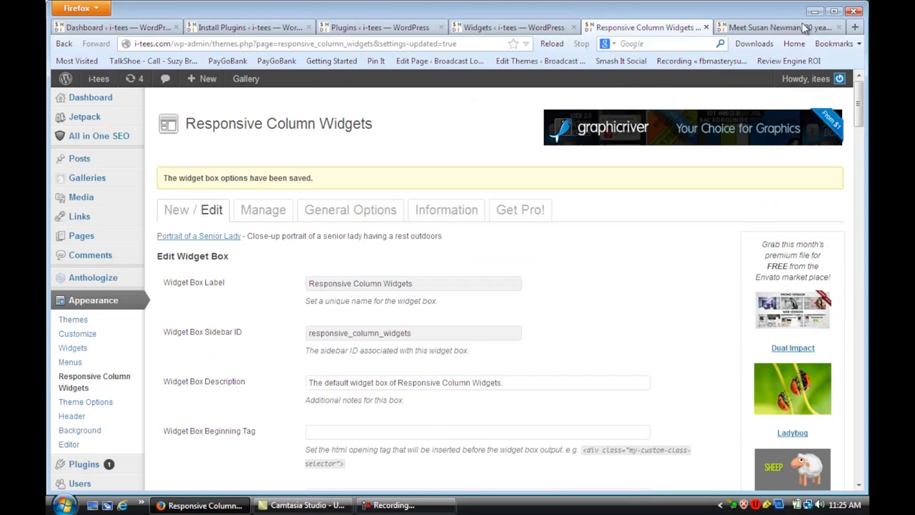
pyautogui.click(776, 28)
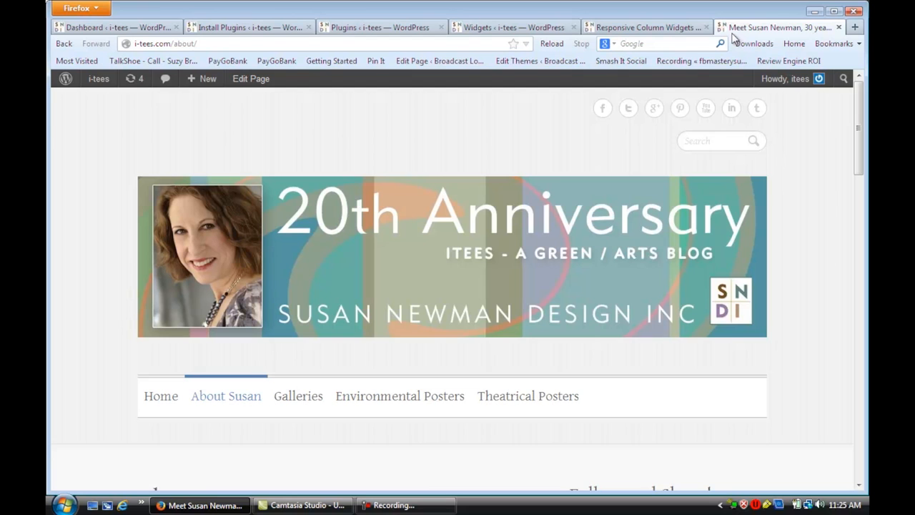
# Scroll down About Susan to check Recent Posts, Categories and Archives display in three columns
pyautogui.scroll(-3)
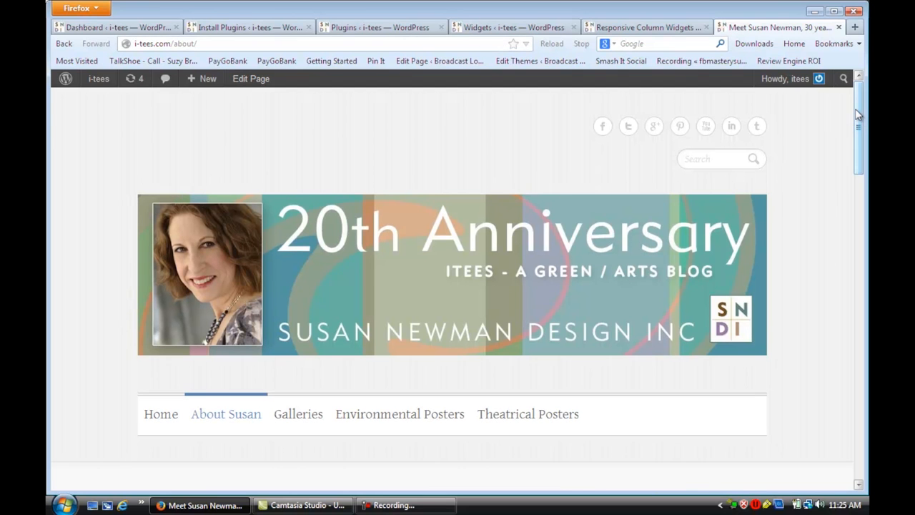
pyautogui.scroll(-3)
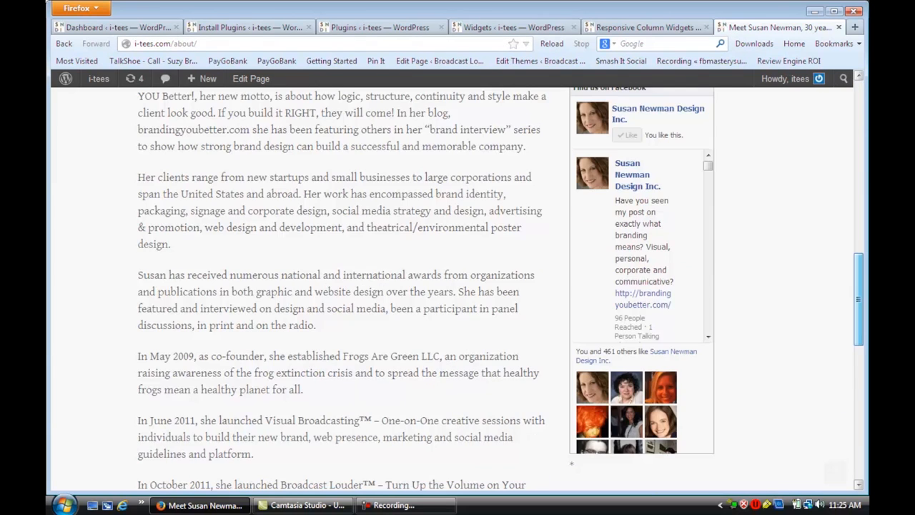
pyautogui.scroll(-3)
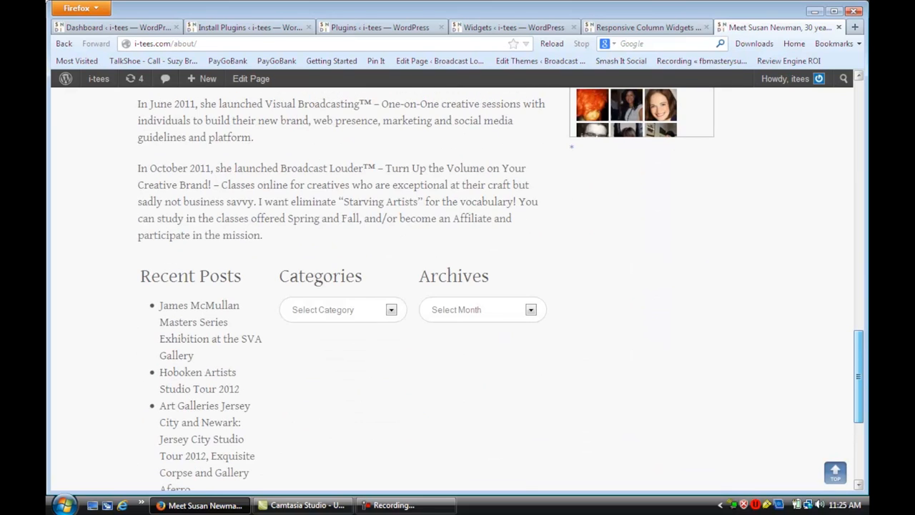
pyautogui.scroll(-3)
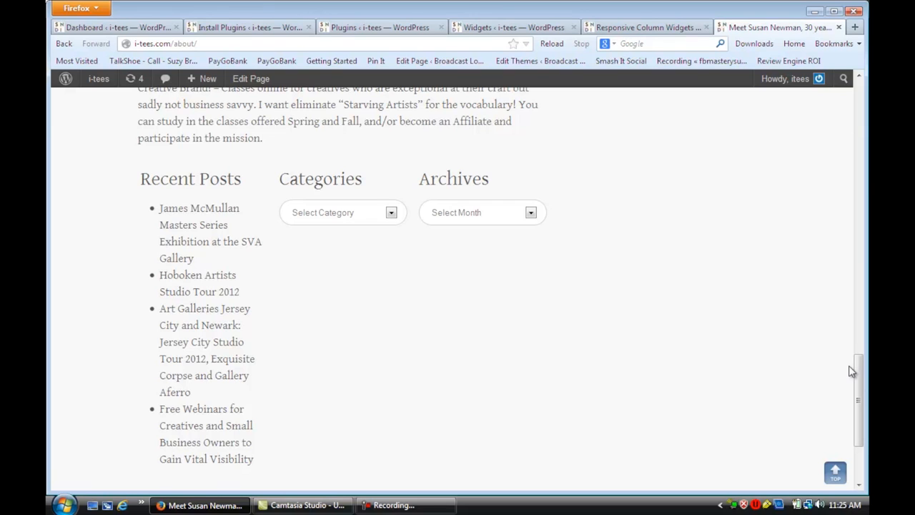
pyautogui.moveTo(851, 373)
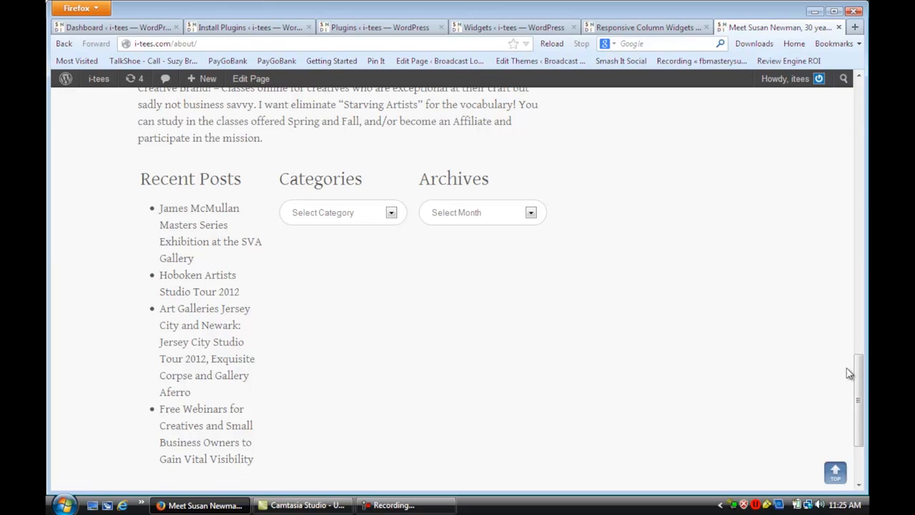